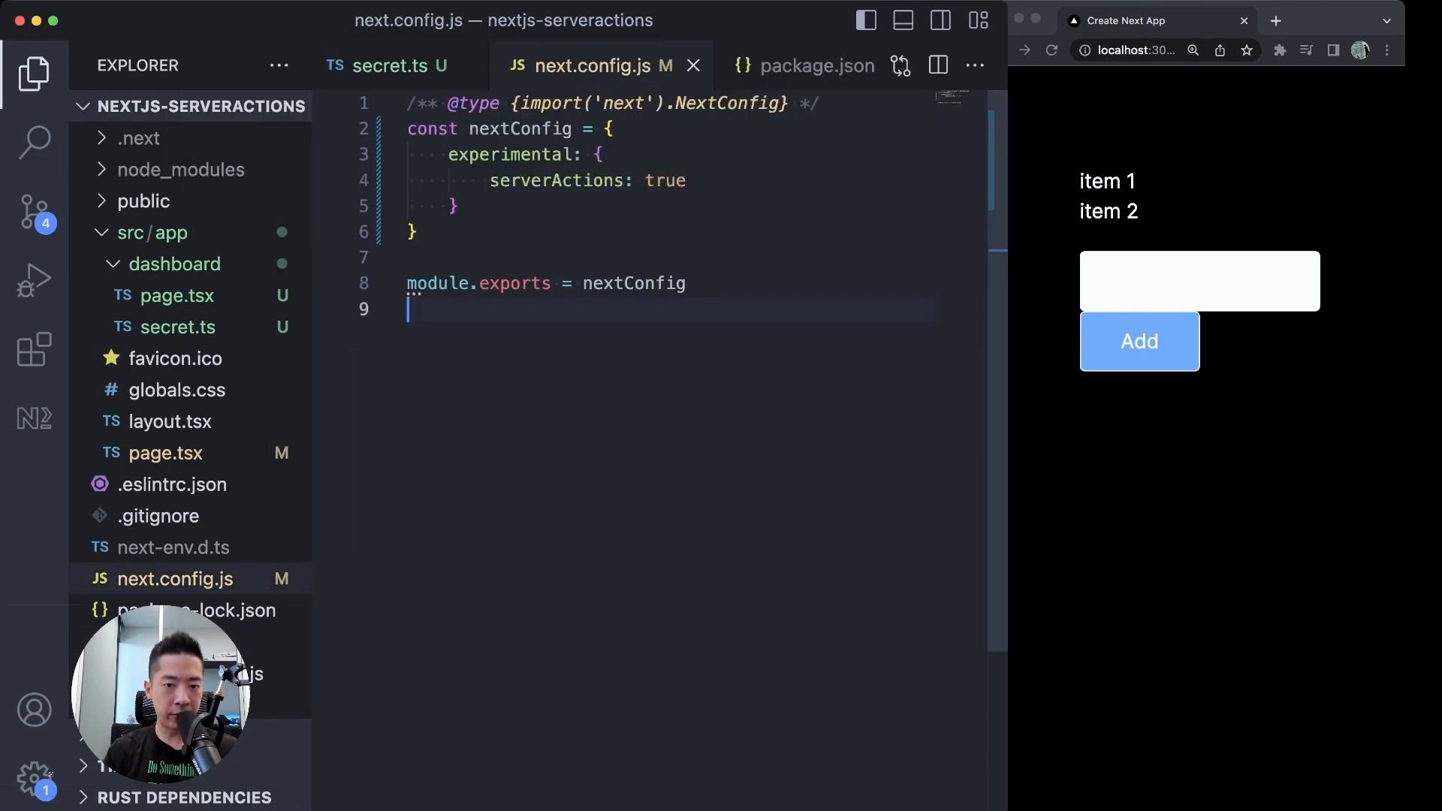
# Open src/app/page.tsx showing the addToItem server action and form
pyautogui.doubleClick(555, 180)
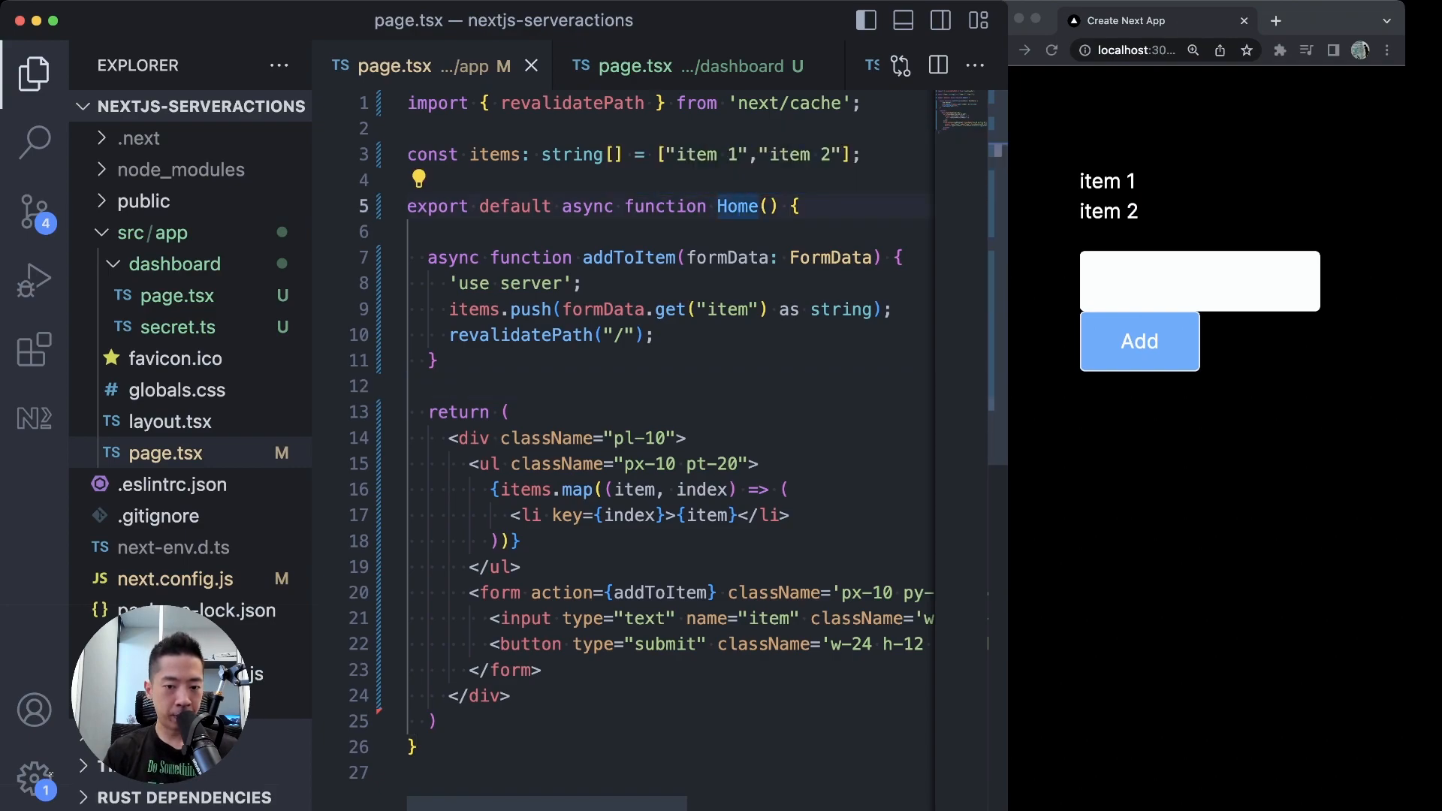
pyautogui.scroll(-3)
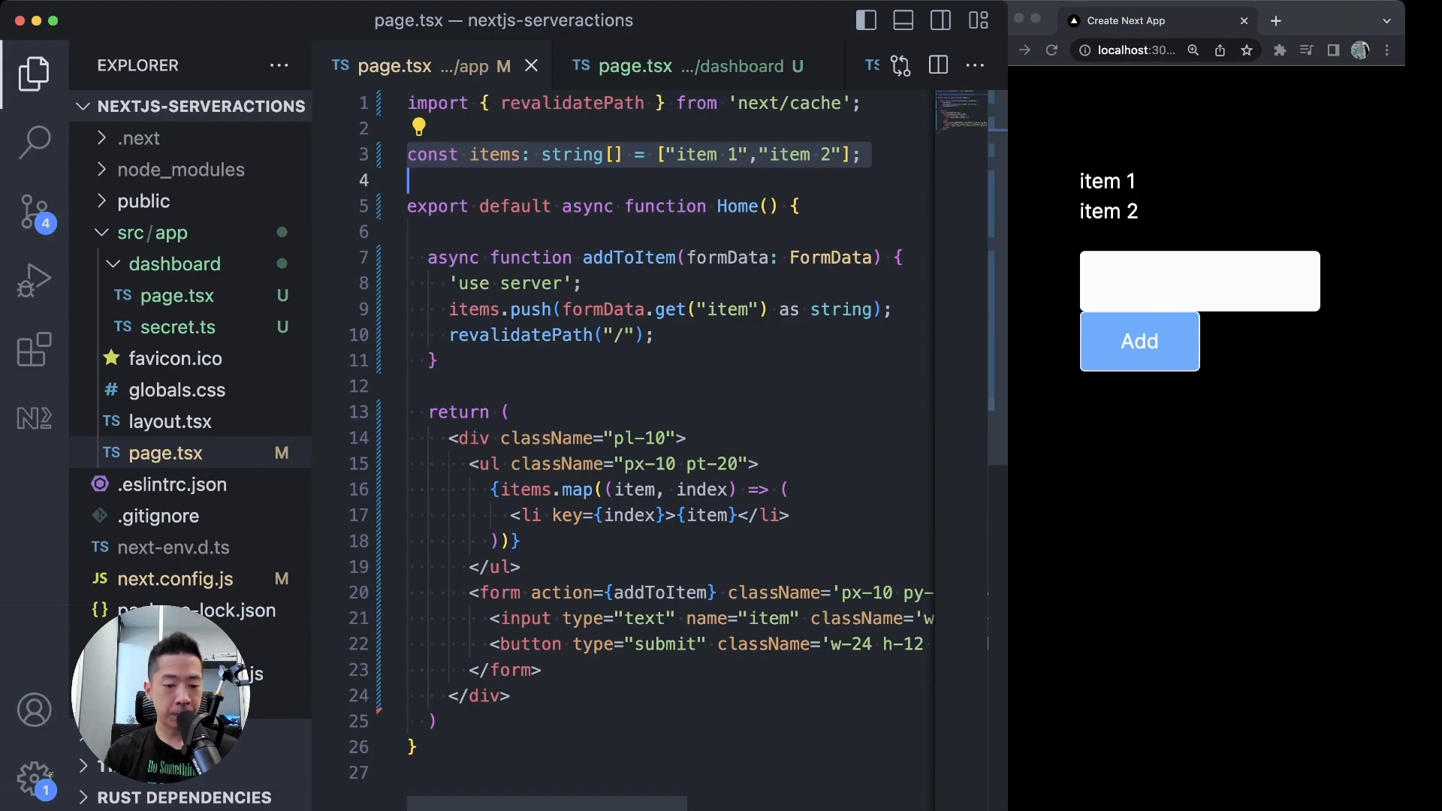
pyautogui.scroll(-3)
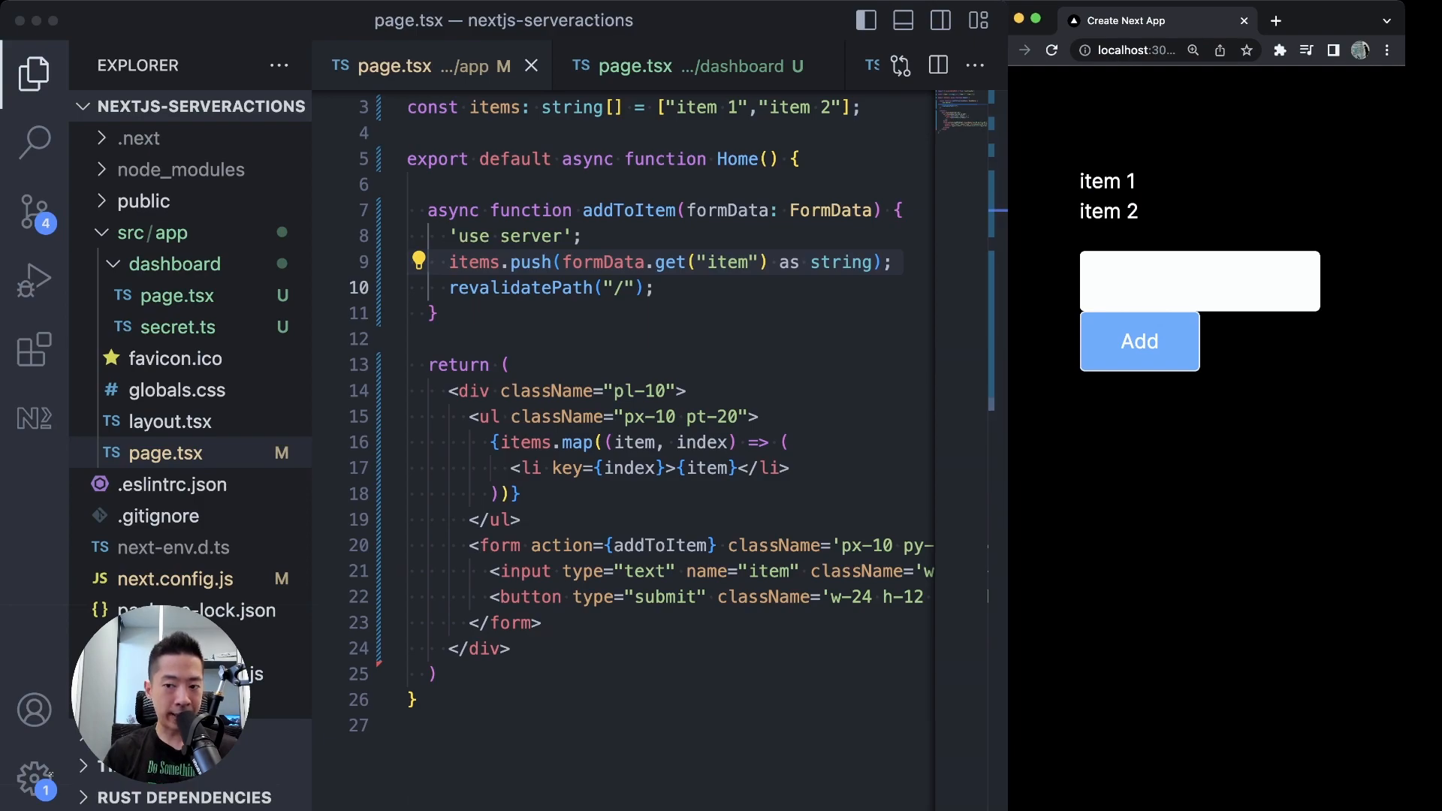
# Submit 'item 3' through the add form so it appears in the list
pyautogui.click(1198, 281)
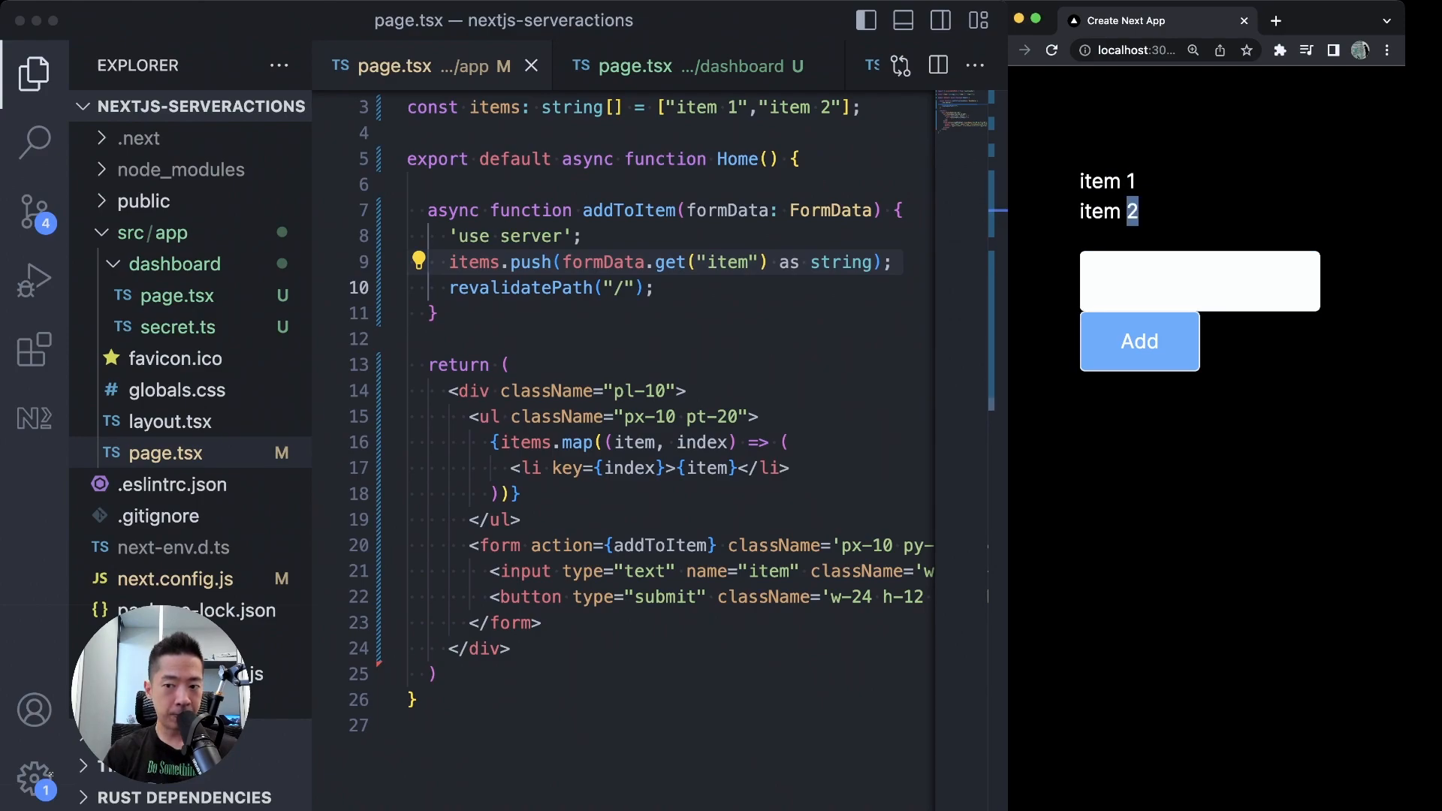
pyautogui.write('item 3')
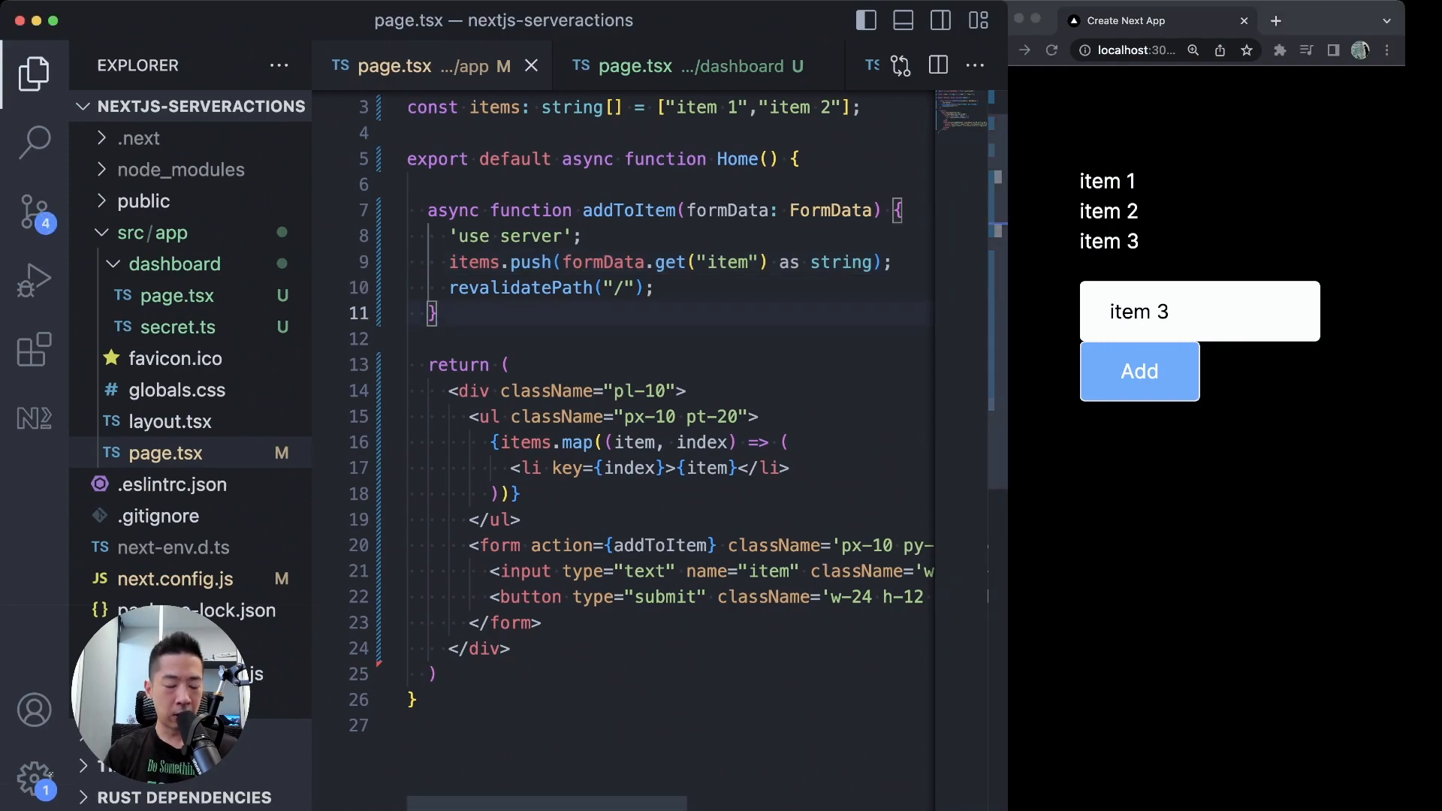
pyautogui.click(440, 312)
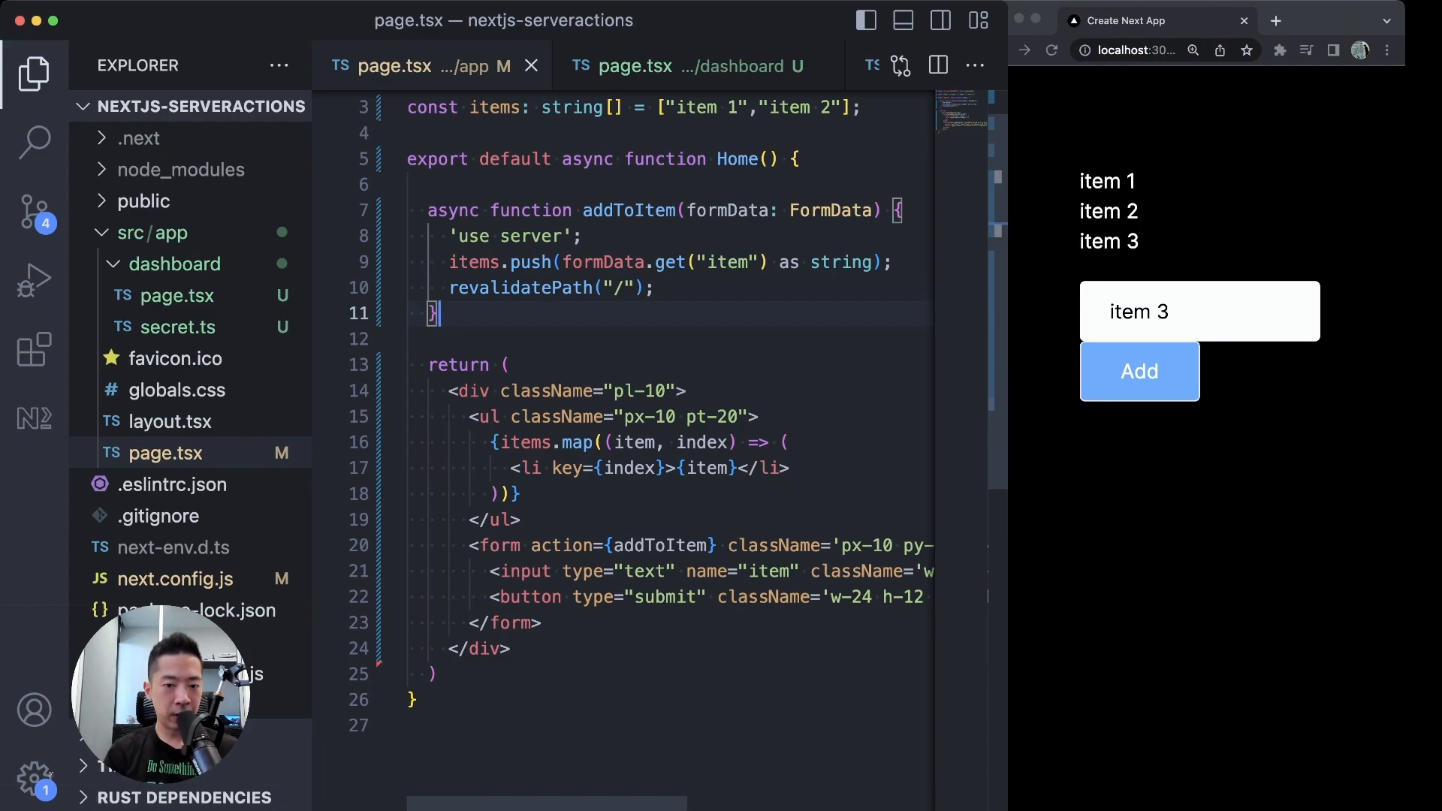
pyautogui.click(616, 210)
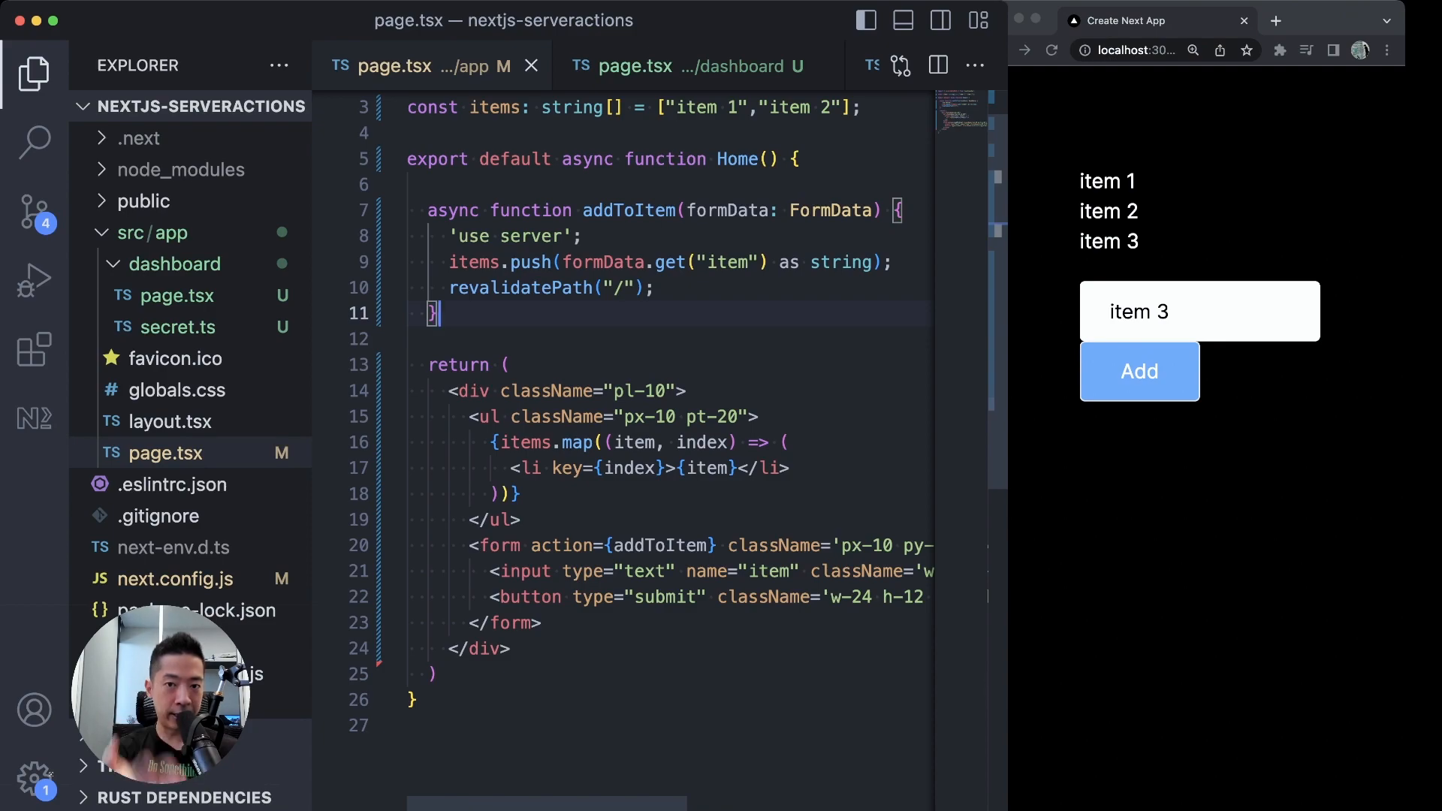
pyautogui.click(1139, 371)
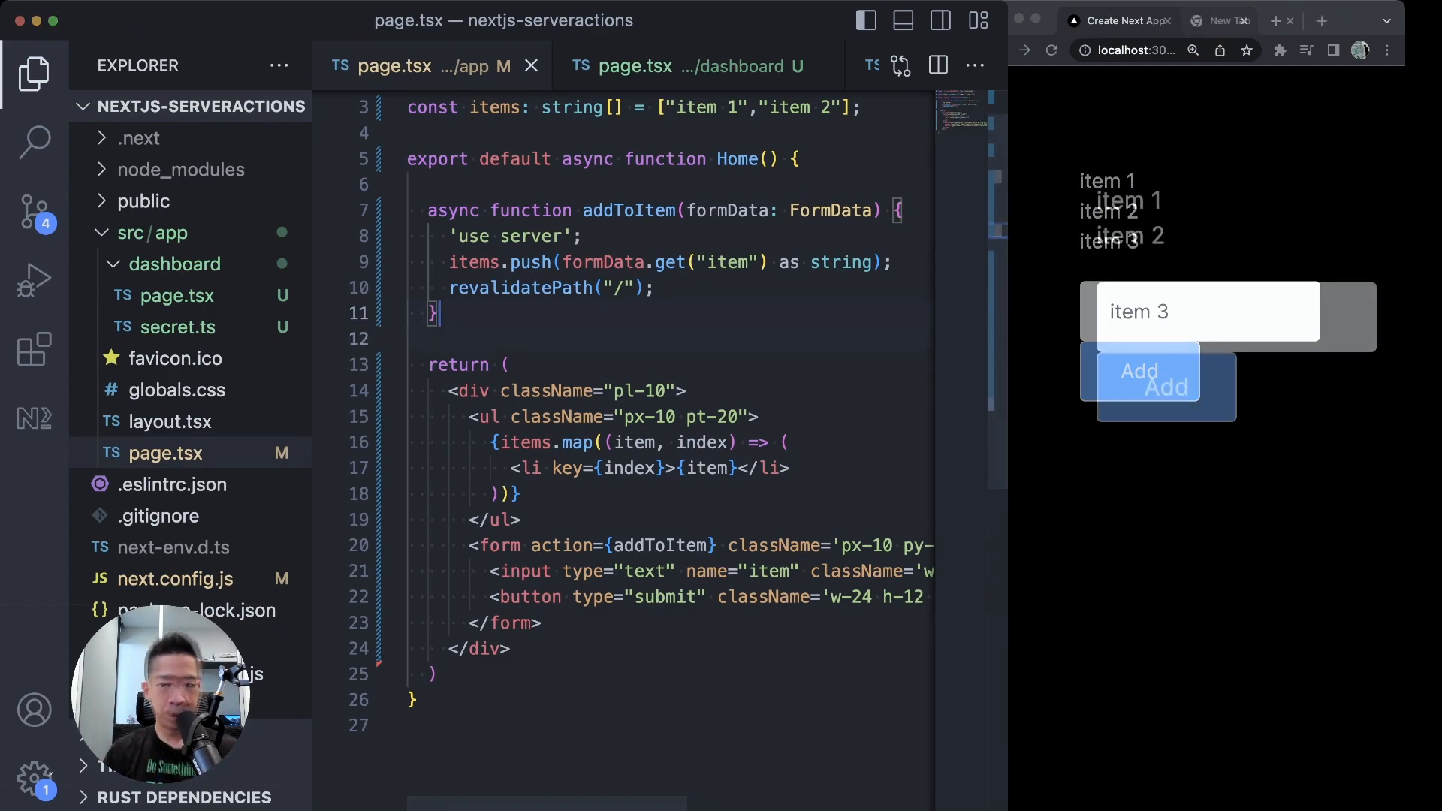
# Show dashboard/page.tsx's getSecret and addToItem code and select the test variable
pyautogui.click(1164, 386)
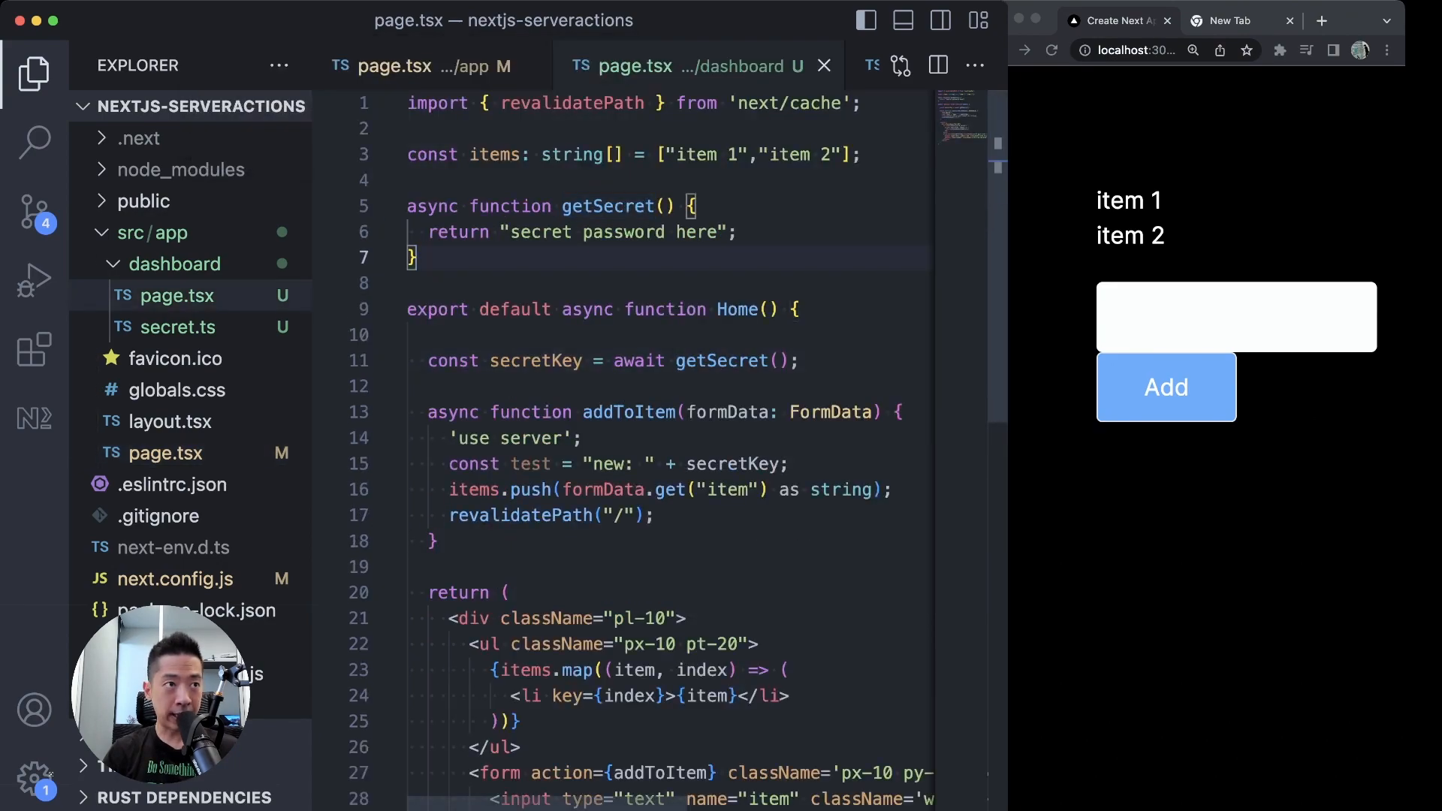
pyautogui.scroll(-3)
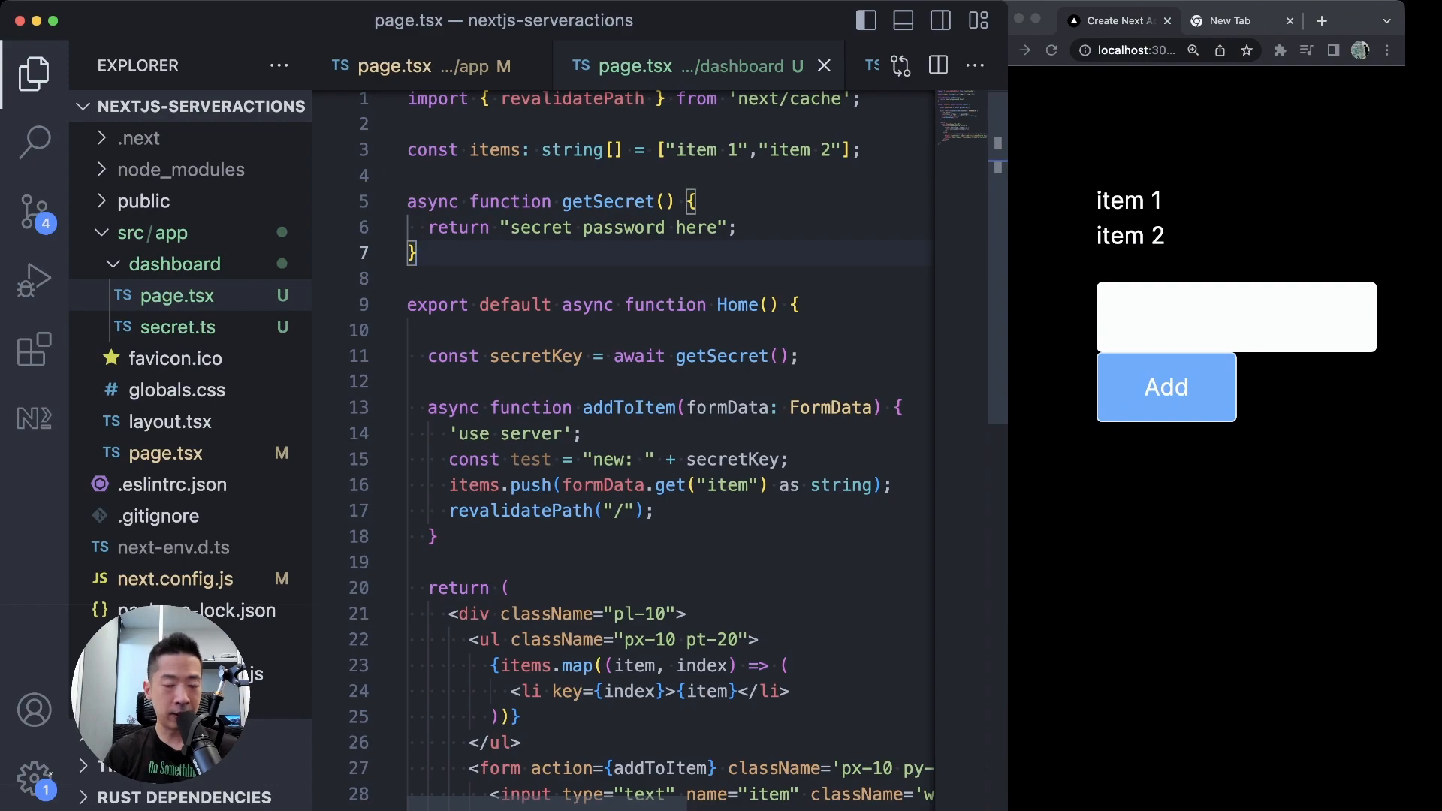
pyautogui.scroll(-3)
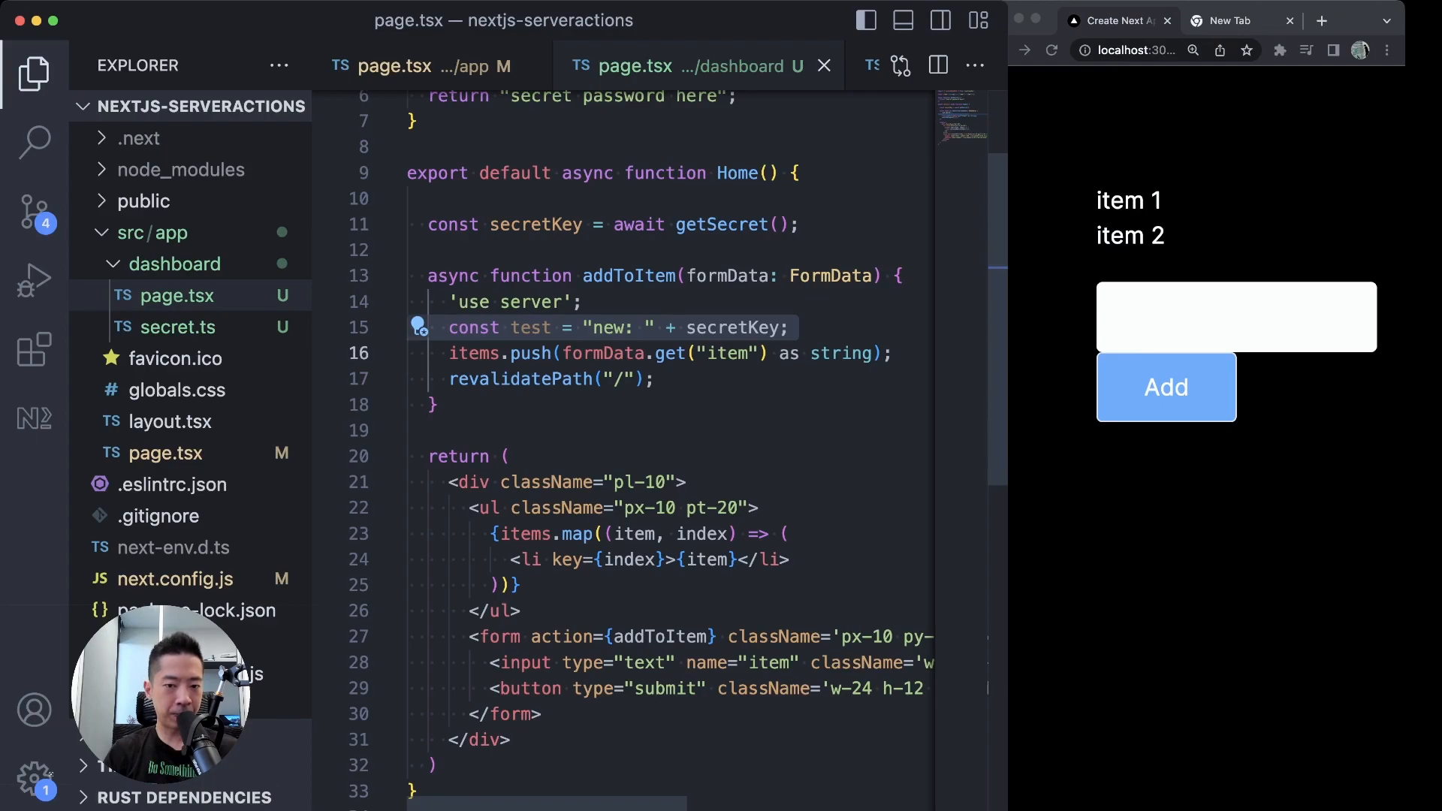
pyautogui.doubleClick(531, 328)
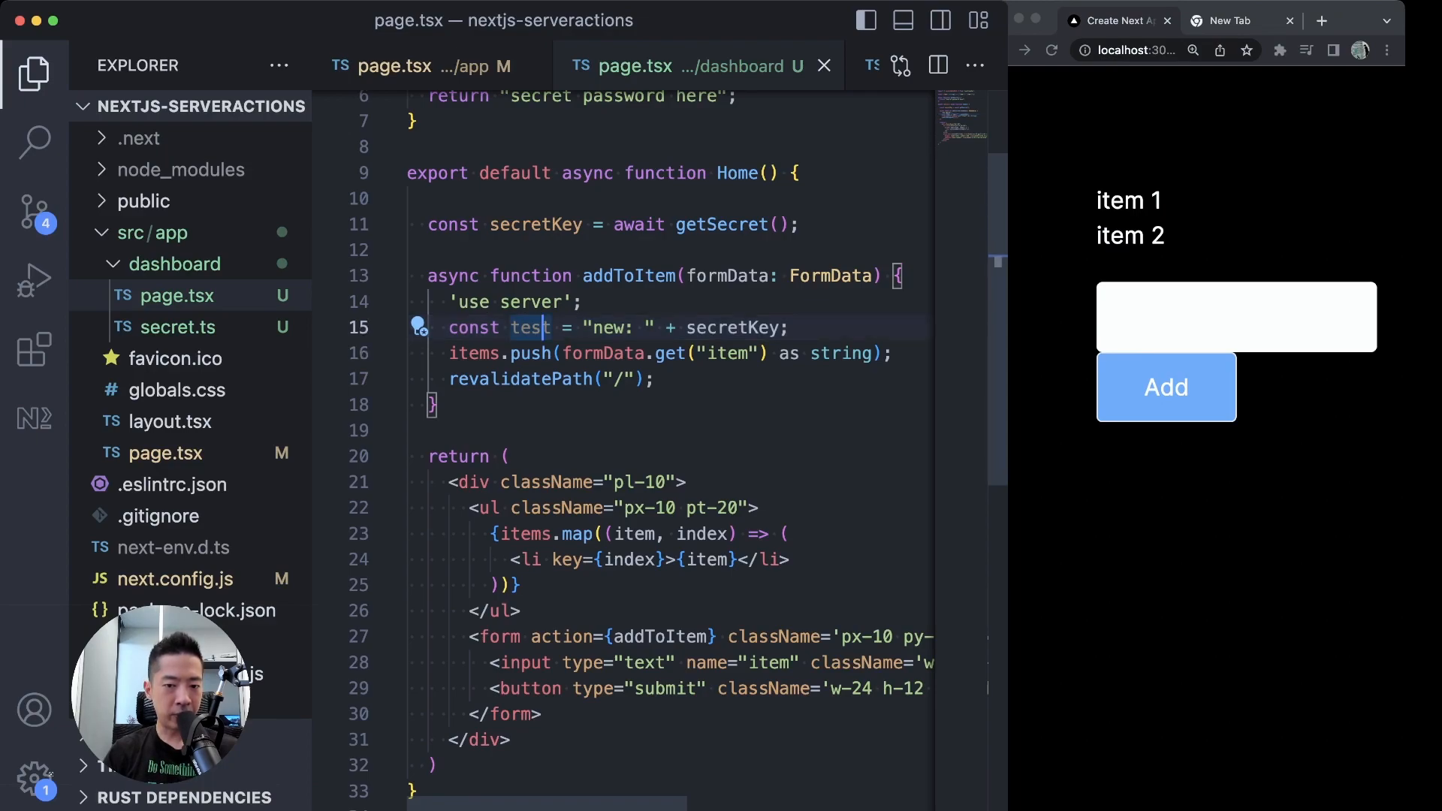
pyautogui.moveTo(723, 224)
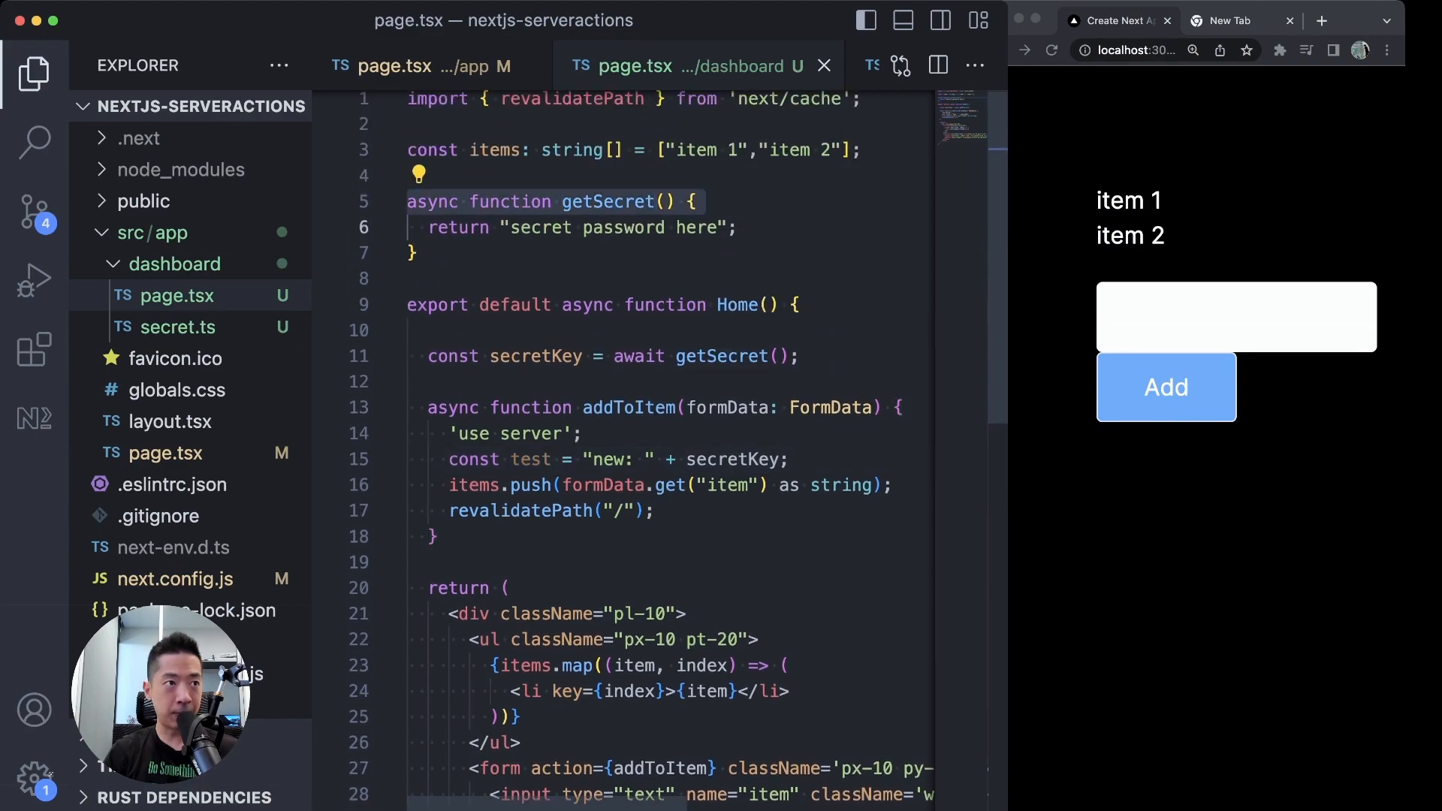
# Submit 'item 4' on the dashboard page, logging its request in the Network panel
pyautogui.scroll(-3)
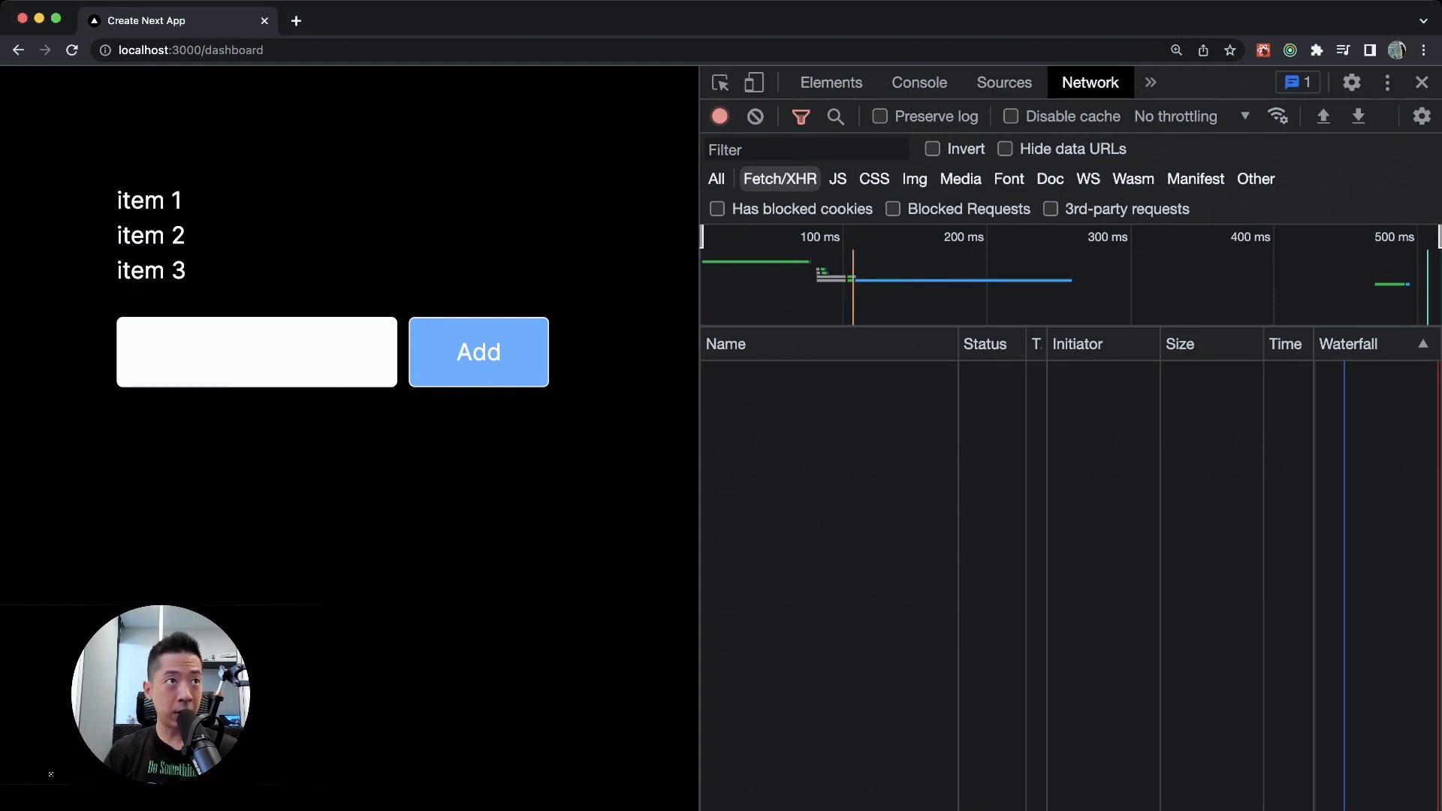
pyautogui.click(255, 351)
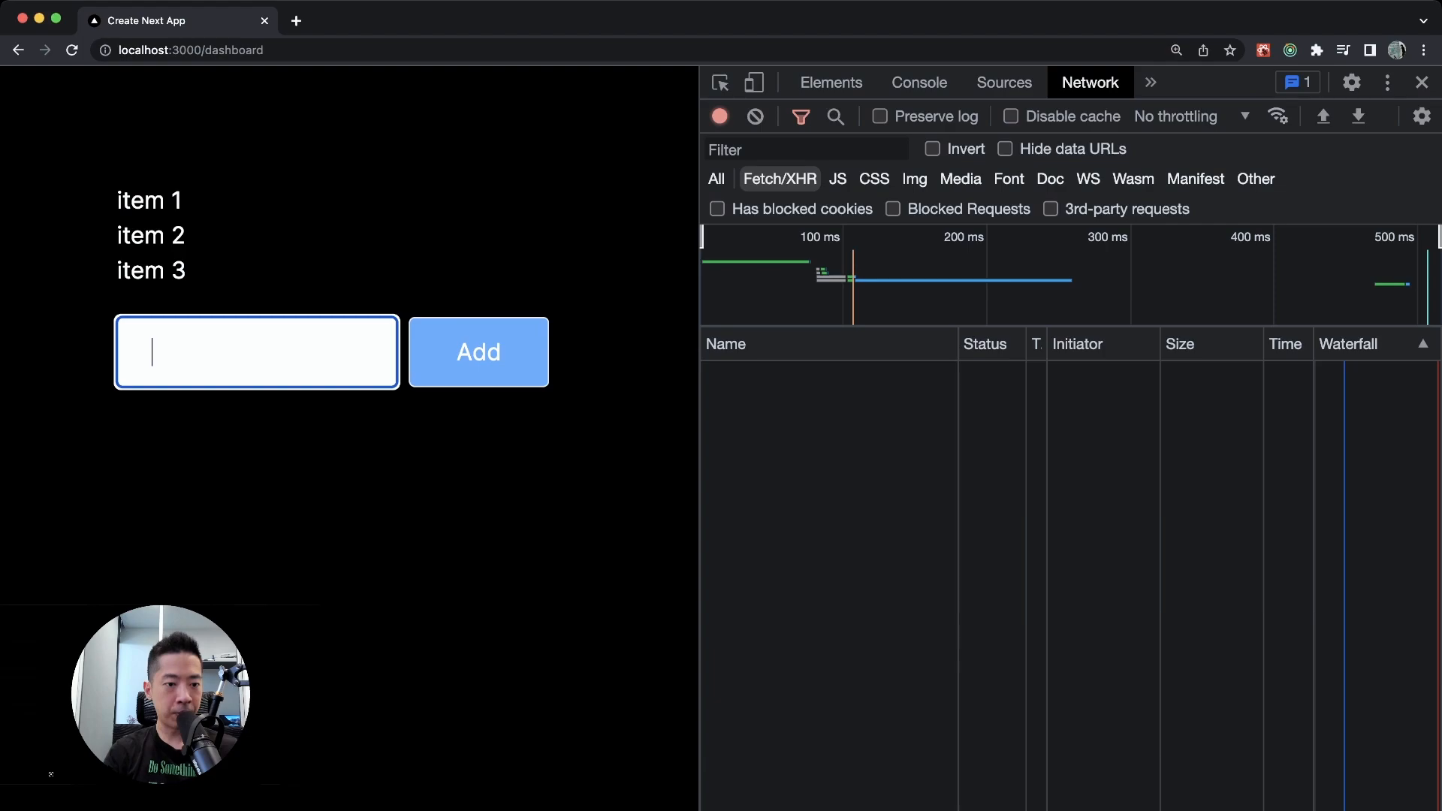
pyautogui.write('item 4')
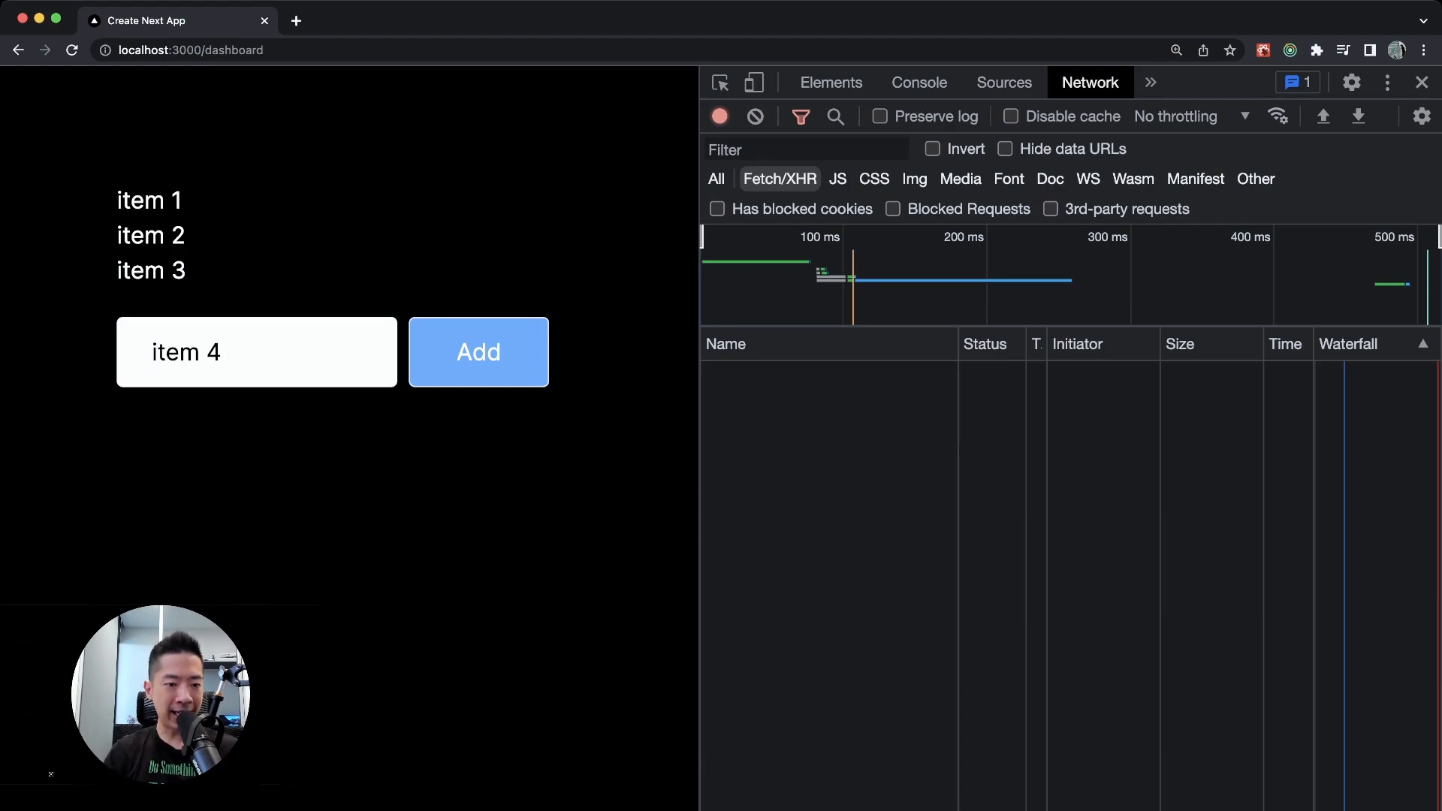
pyautogui.click(478, 352)
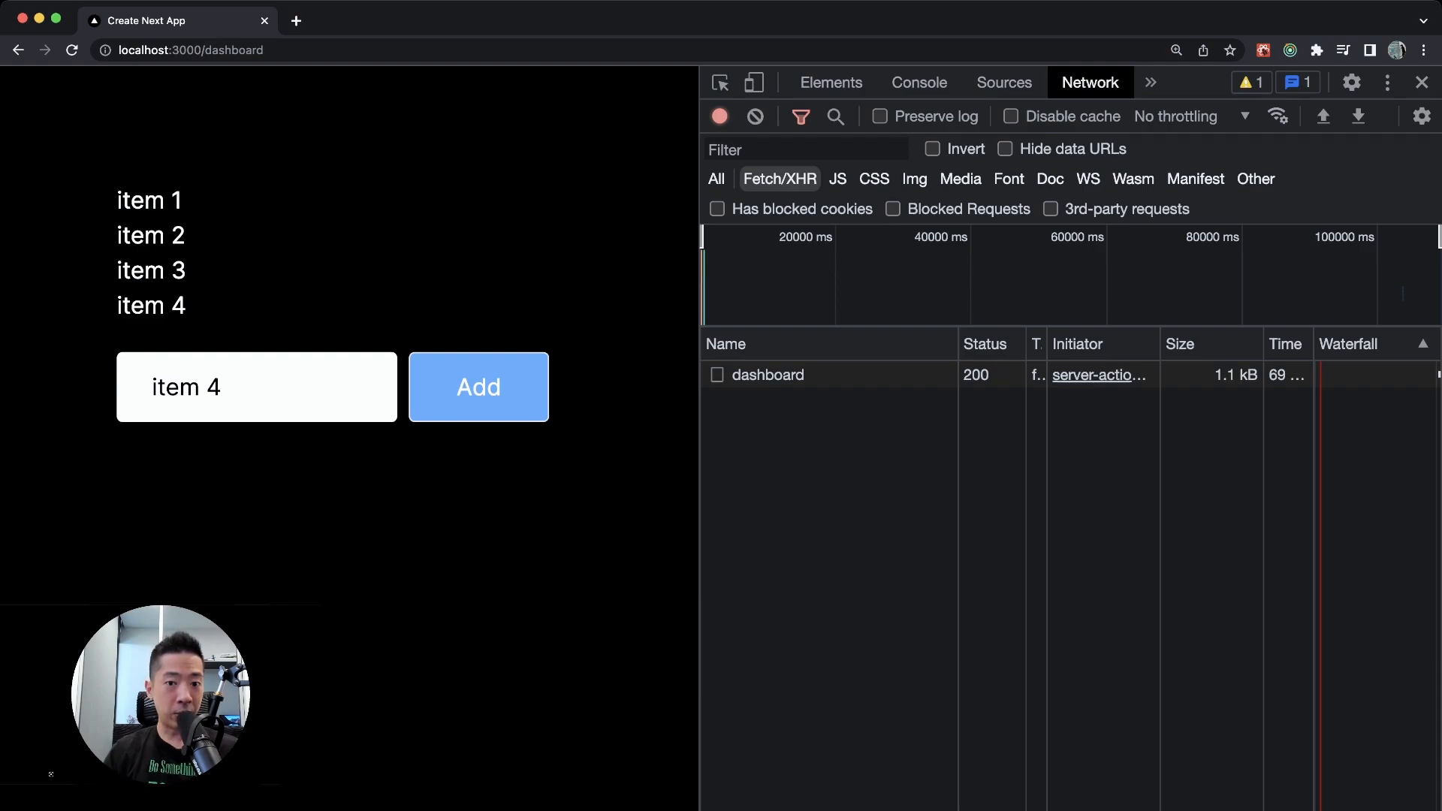
pyautogui.click(767, 374)
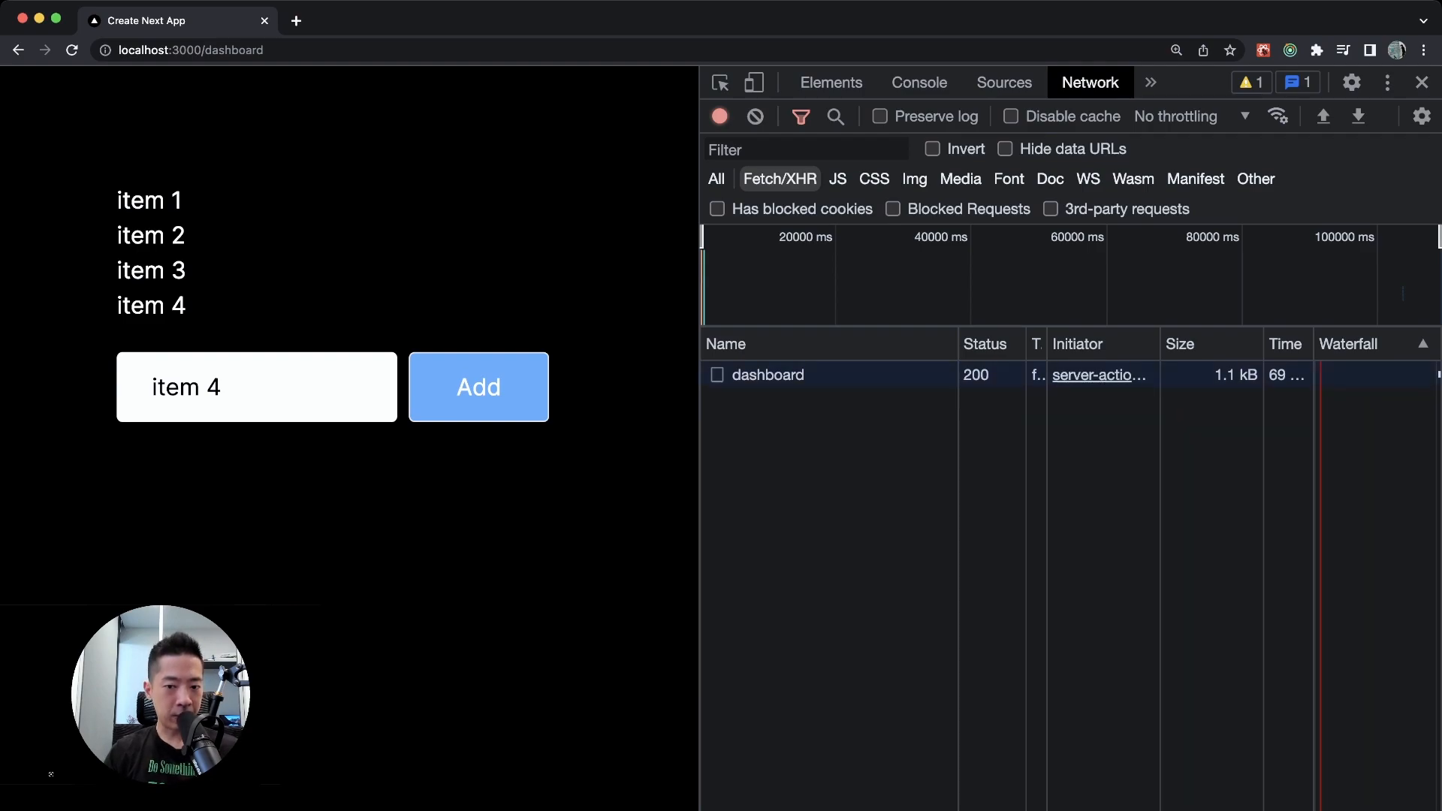
pyautogui.click(766, 373)
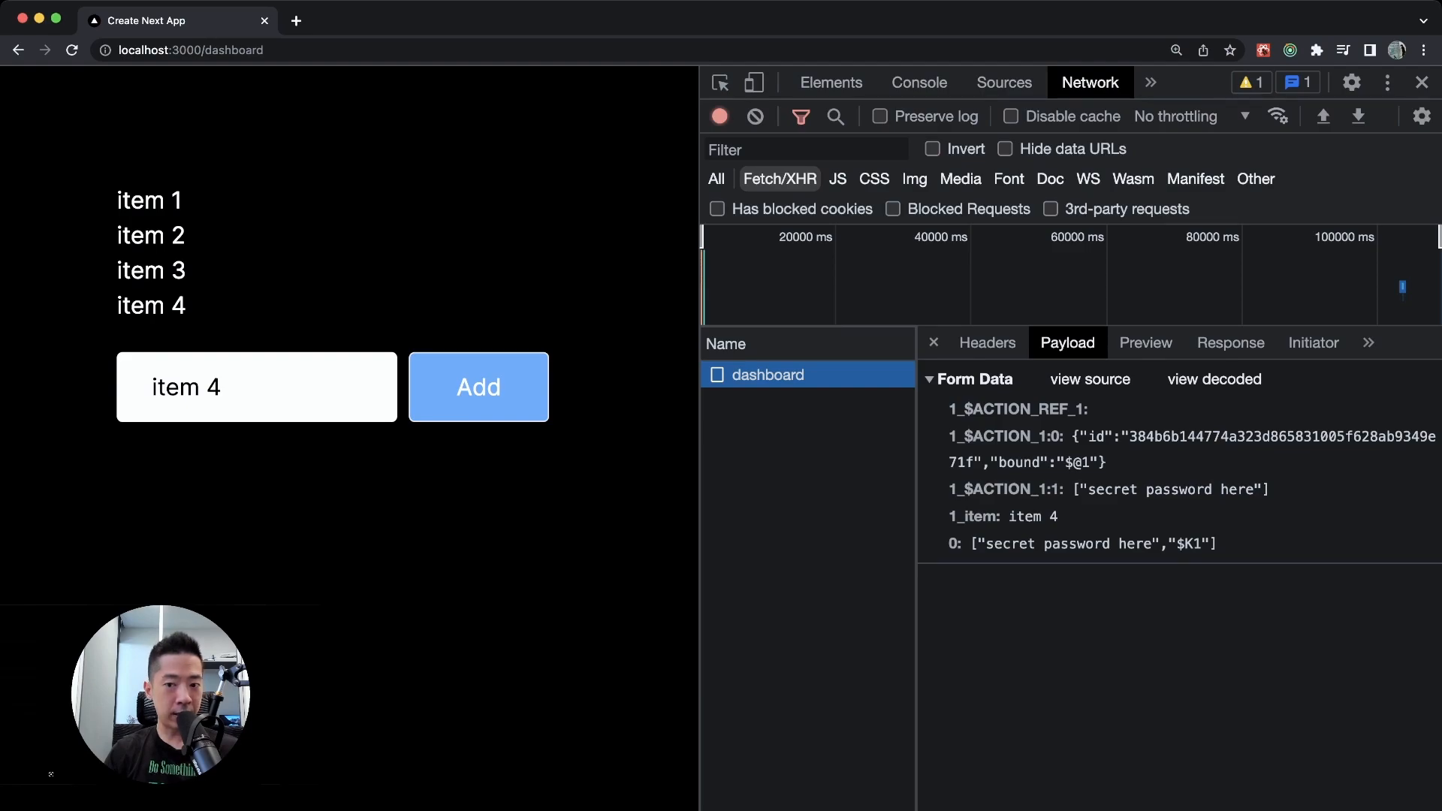
pyautogui.click(986, 342)
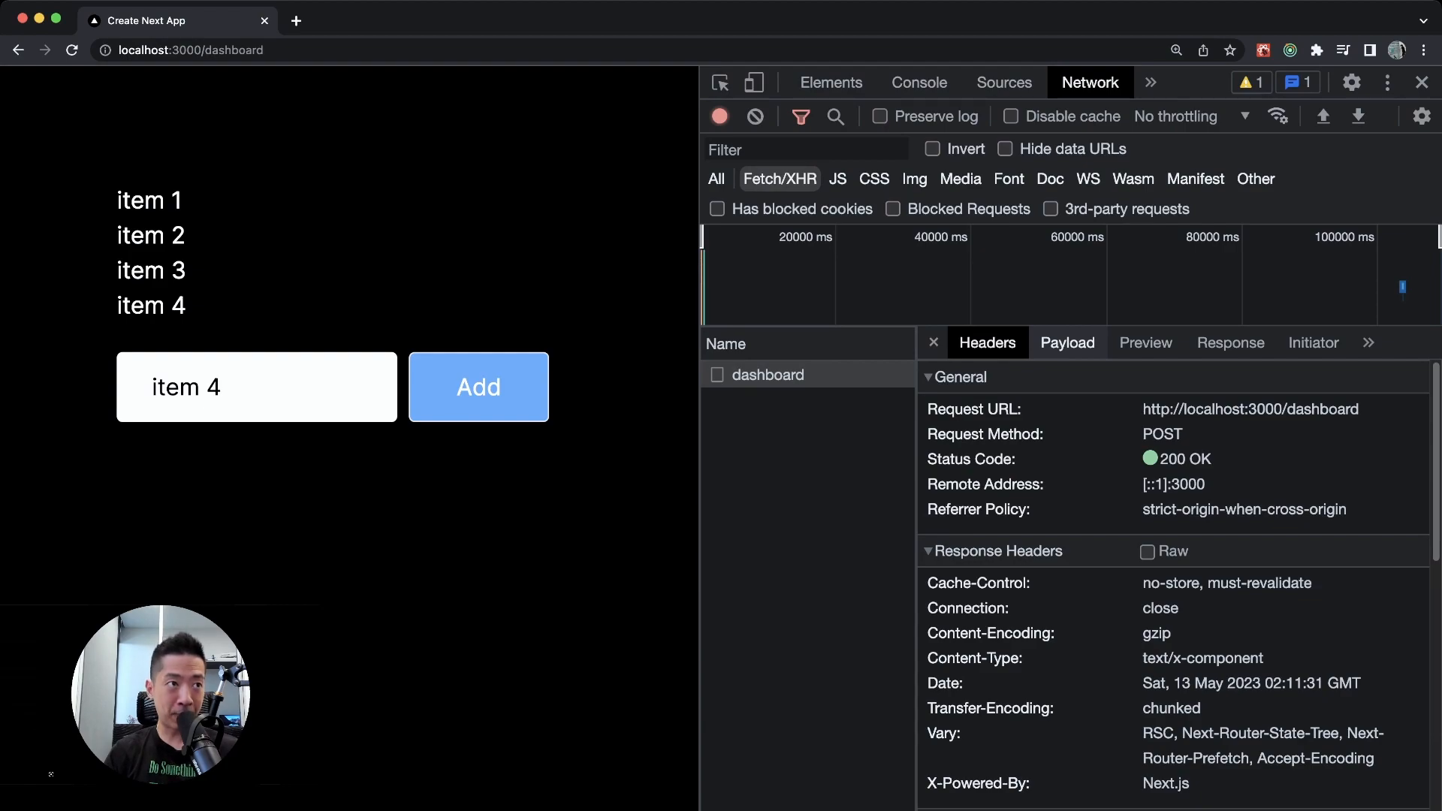
pyautogui.click(1066, 343)
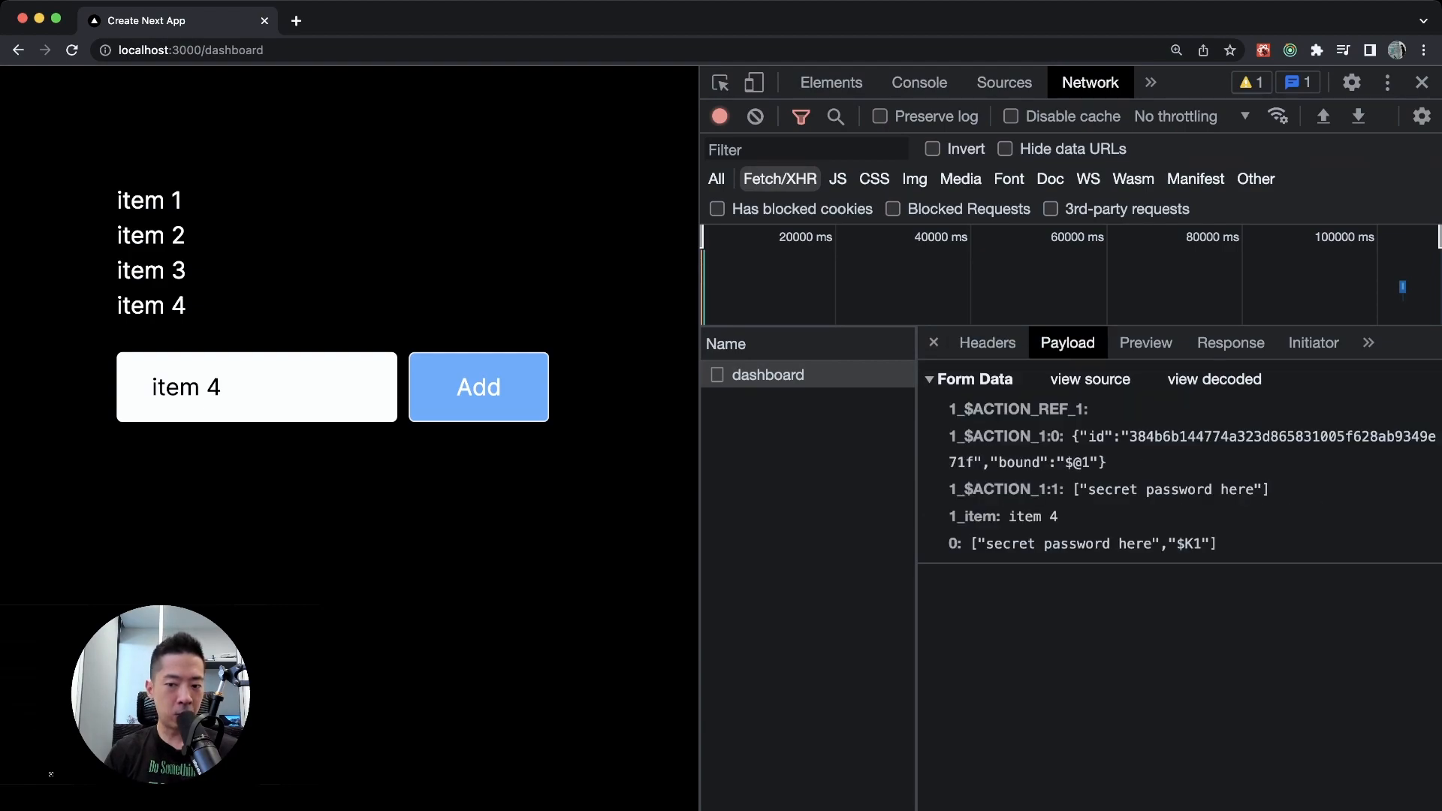